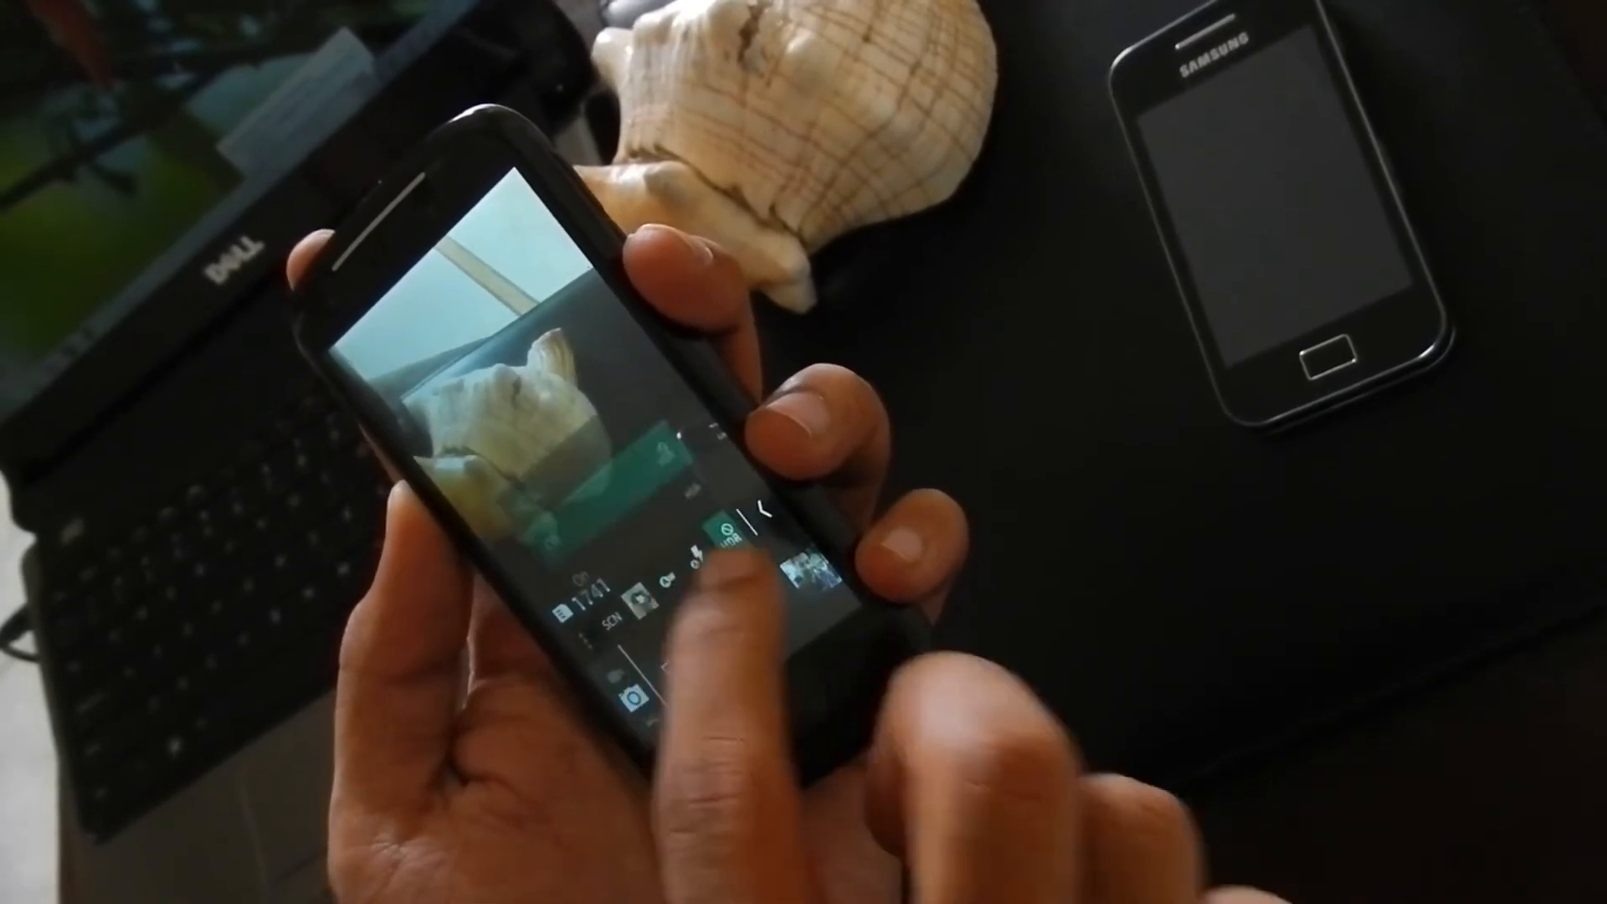
- Browse the camera's shooting options such as scene mode and exposure over the viewfinder
click(730, 532)
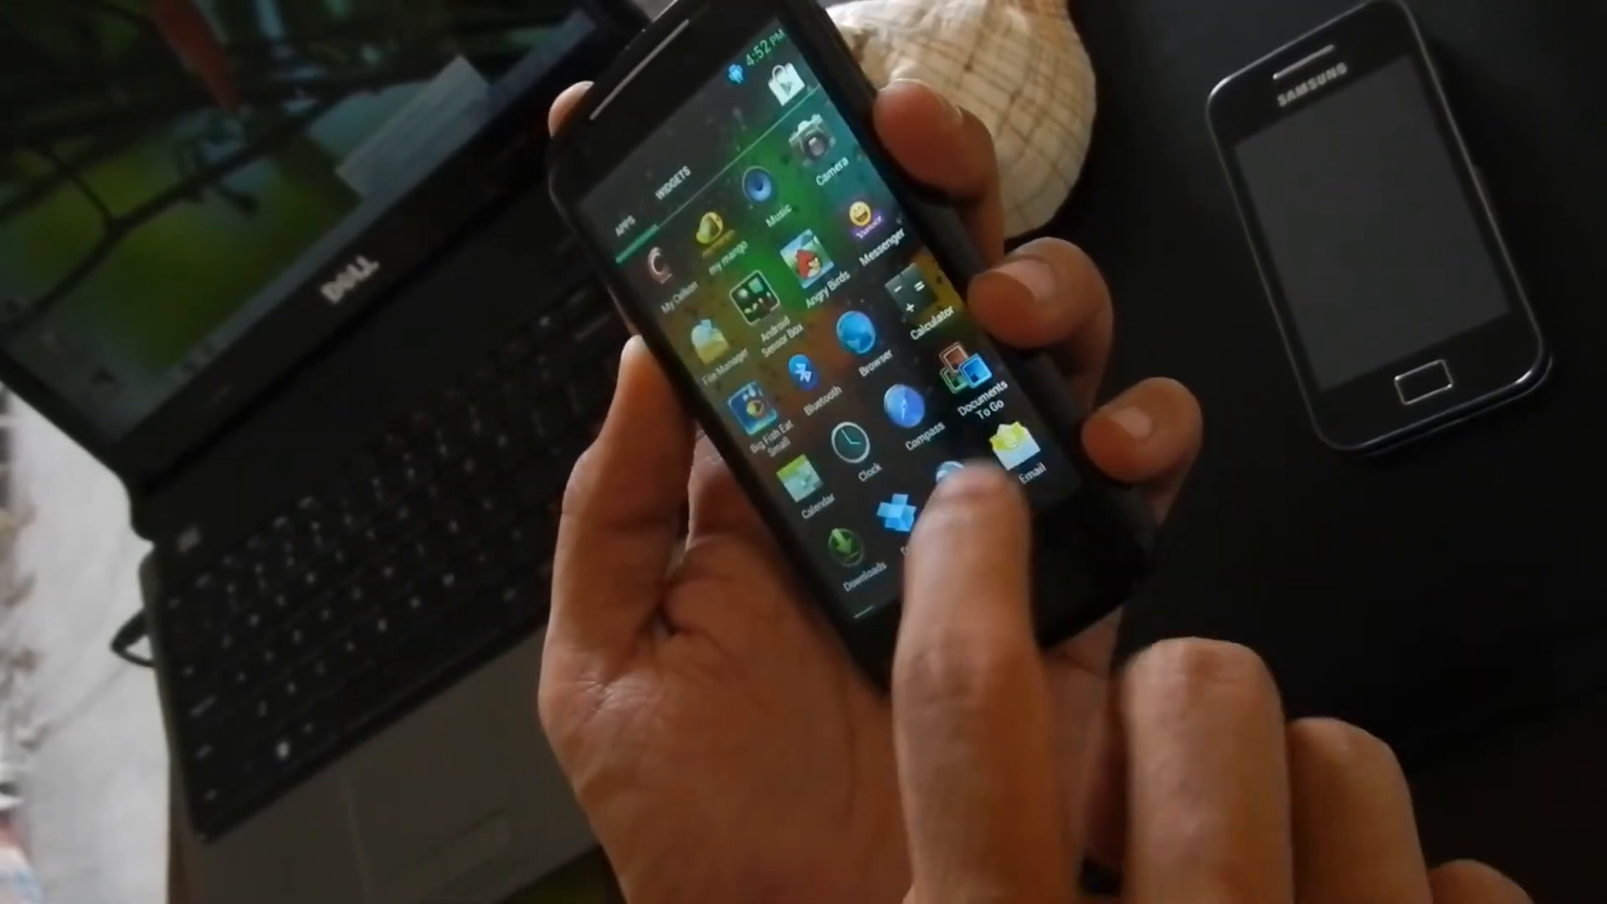
- Swipe through the app drawer pages of installed apps
scroll(left, 3)
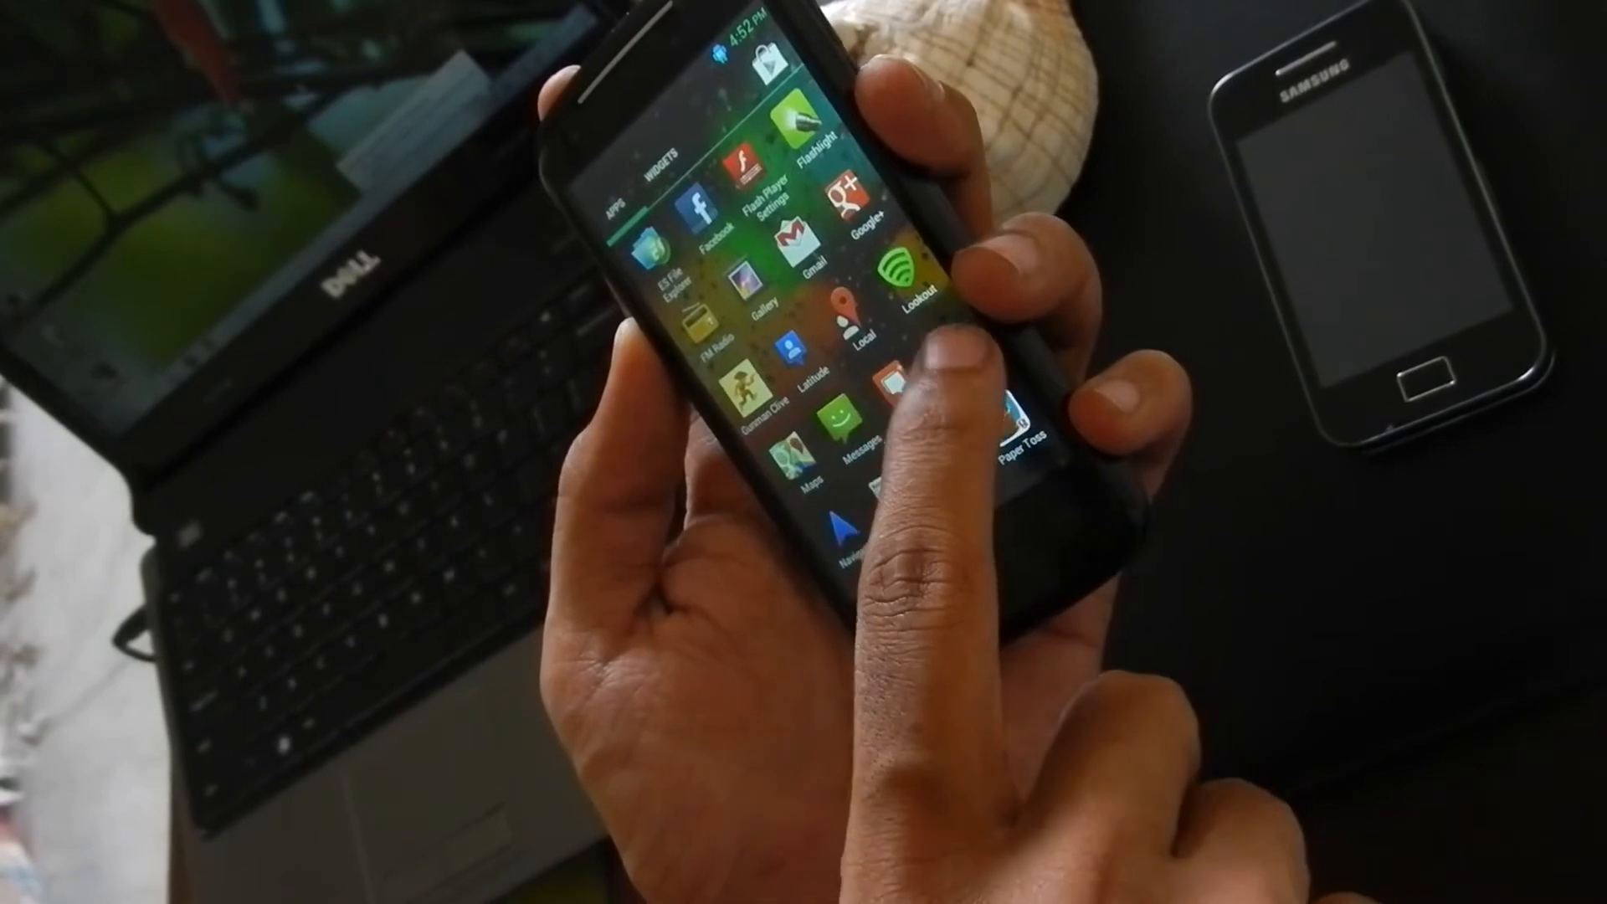
scroll(left, 3)
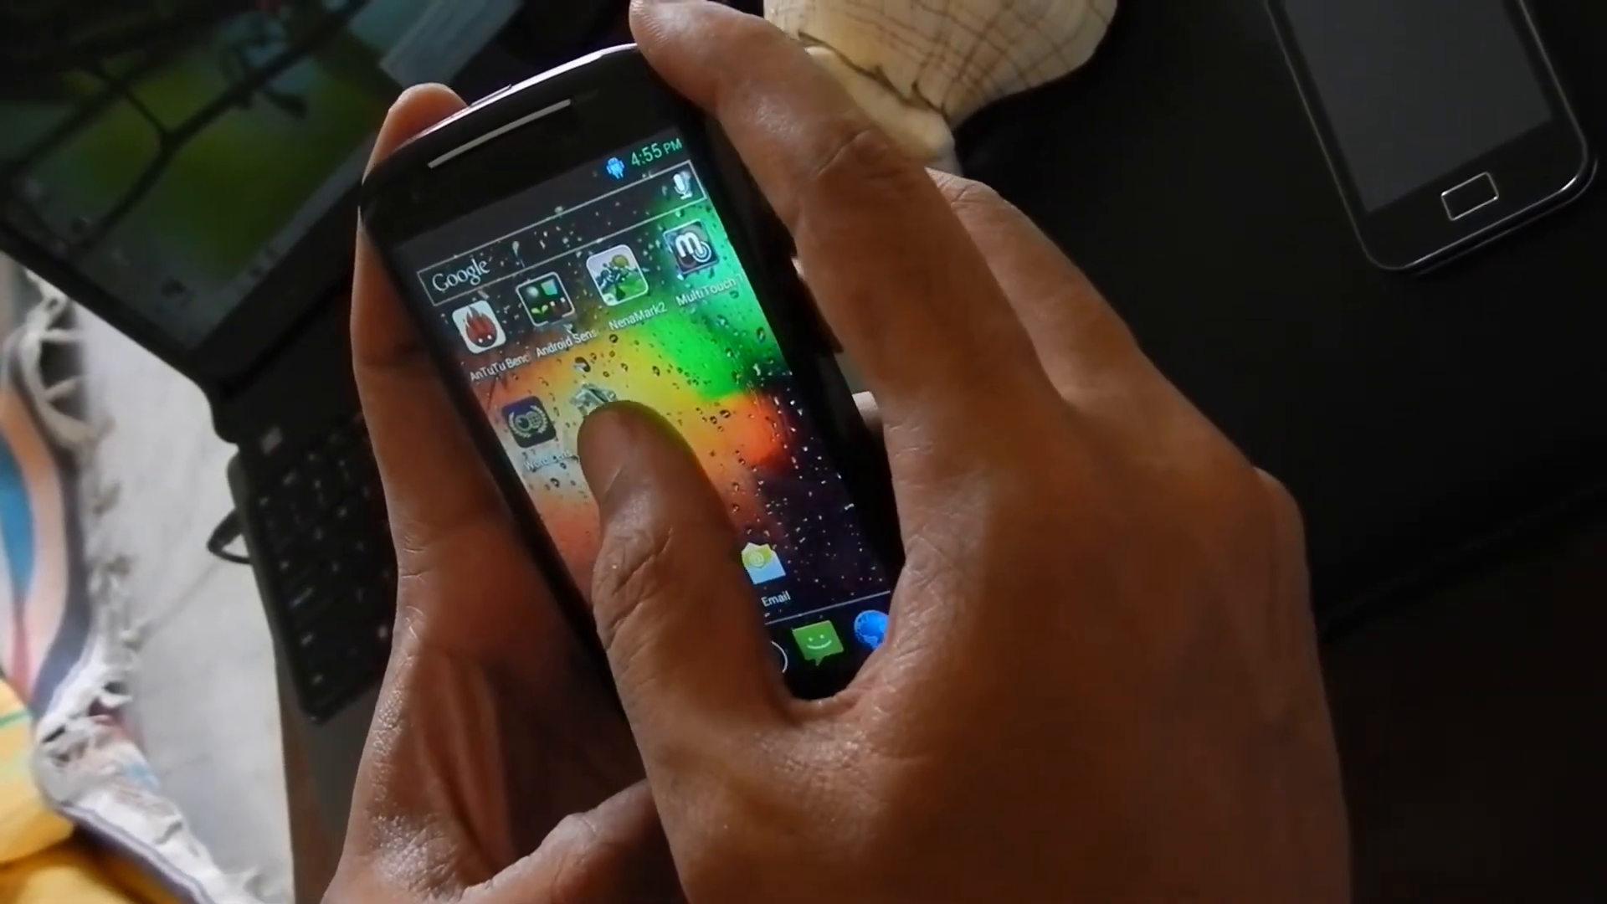
- Launch Android Sensor Box, view its sensor grid menu, then leave the sensor overview
click(542, 440)
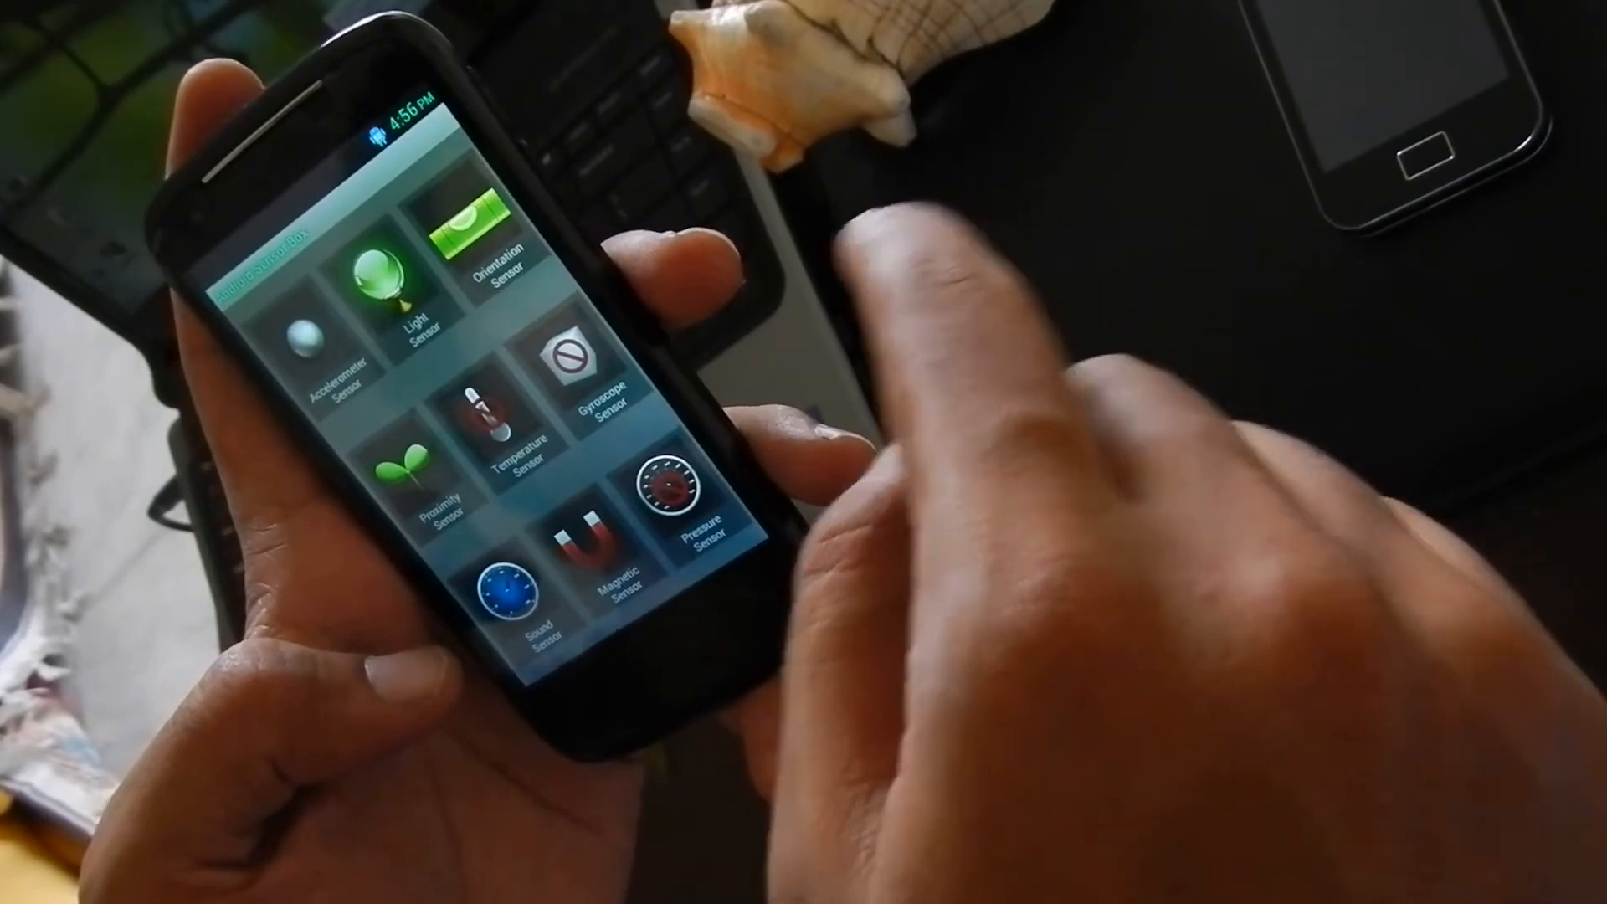
click(427, 472)
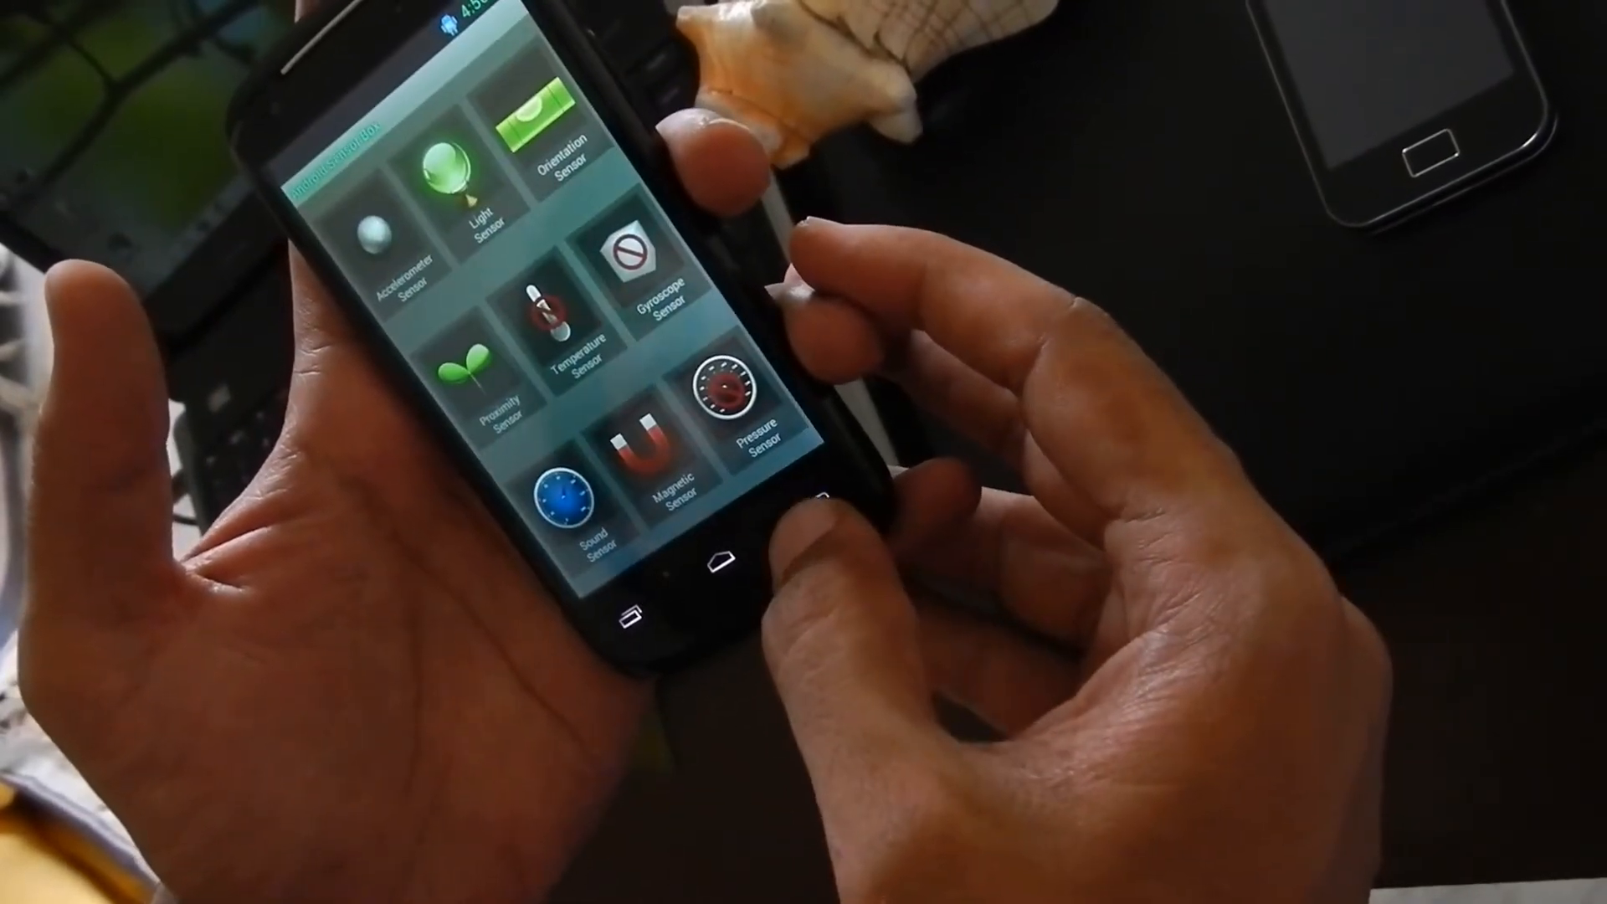
click(710, 560)
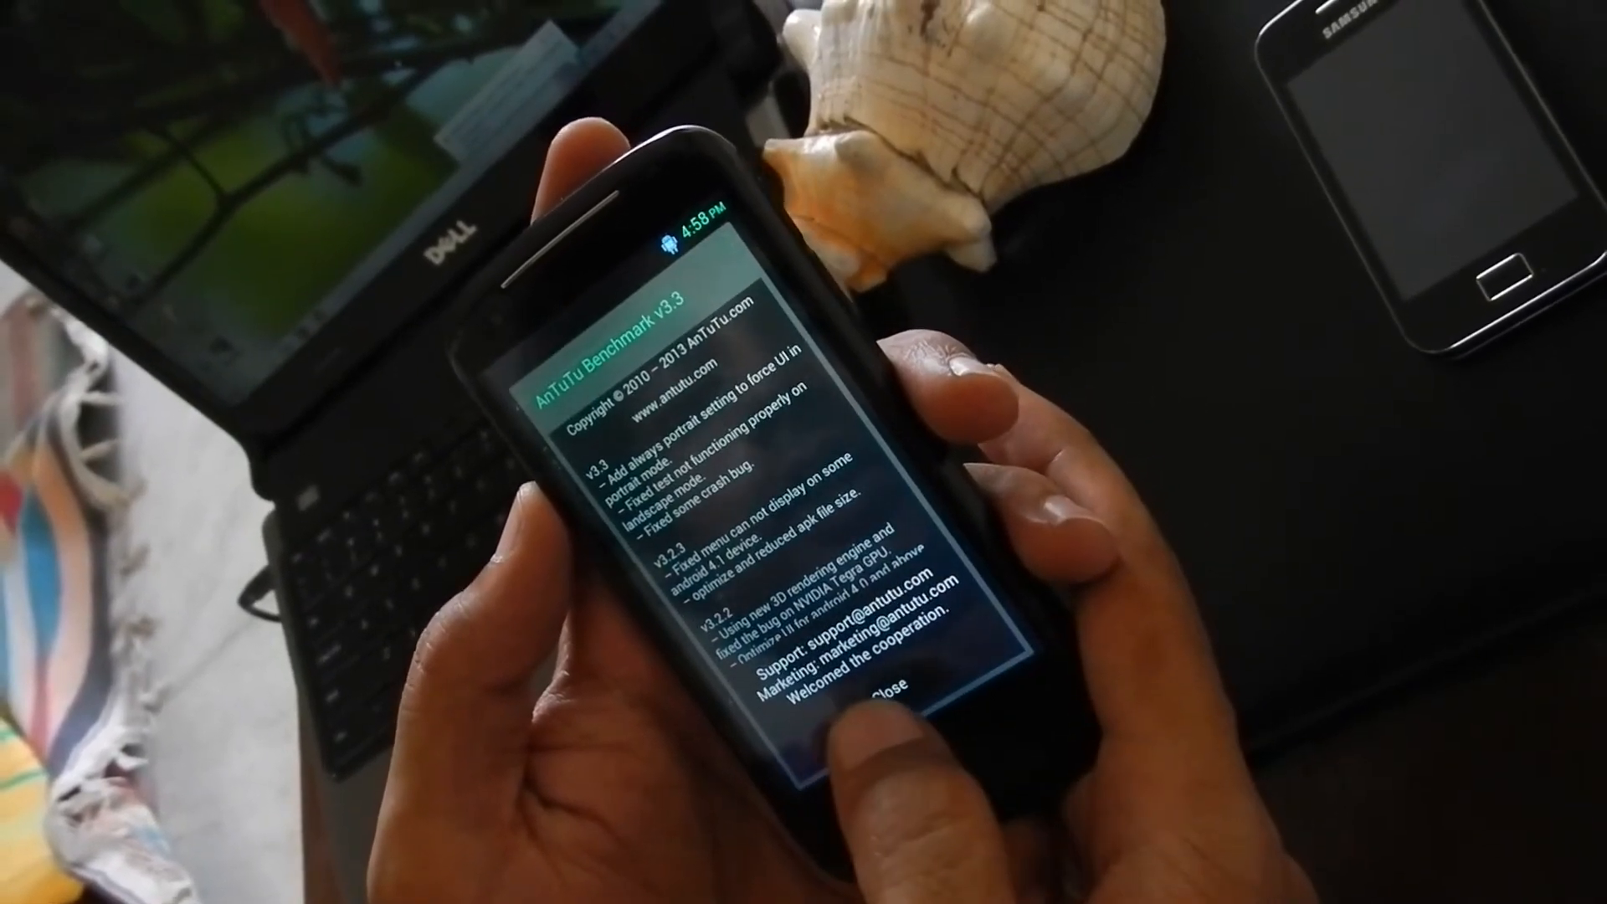
- Dismiss AnTuTu Benchmark's version changelog dialog to reach the main scores screen
click(886, 683)
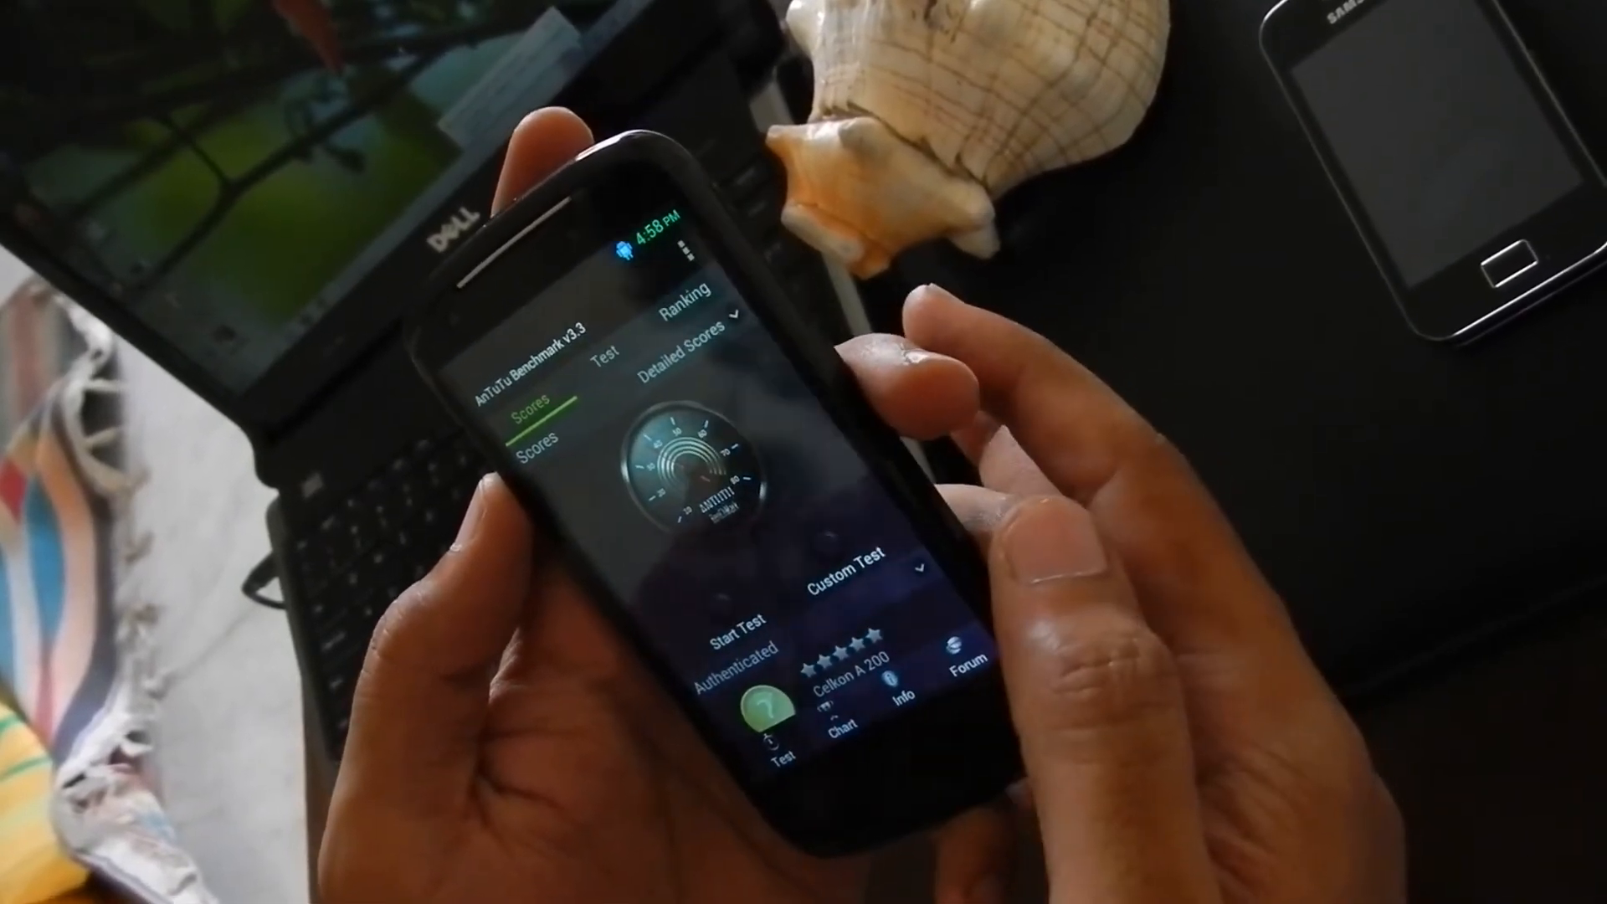
- Start the AnTuTu benchmark run with all test categories left checked
click(596, 358)
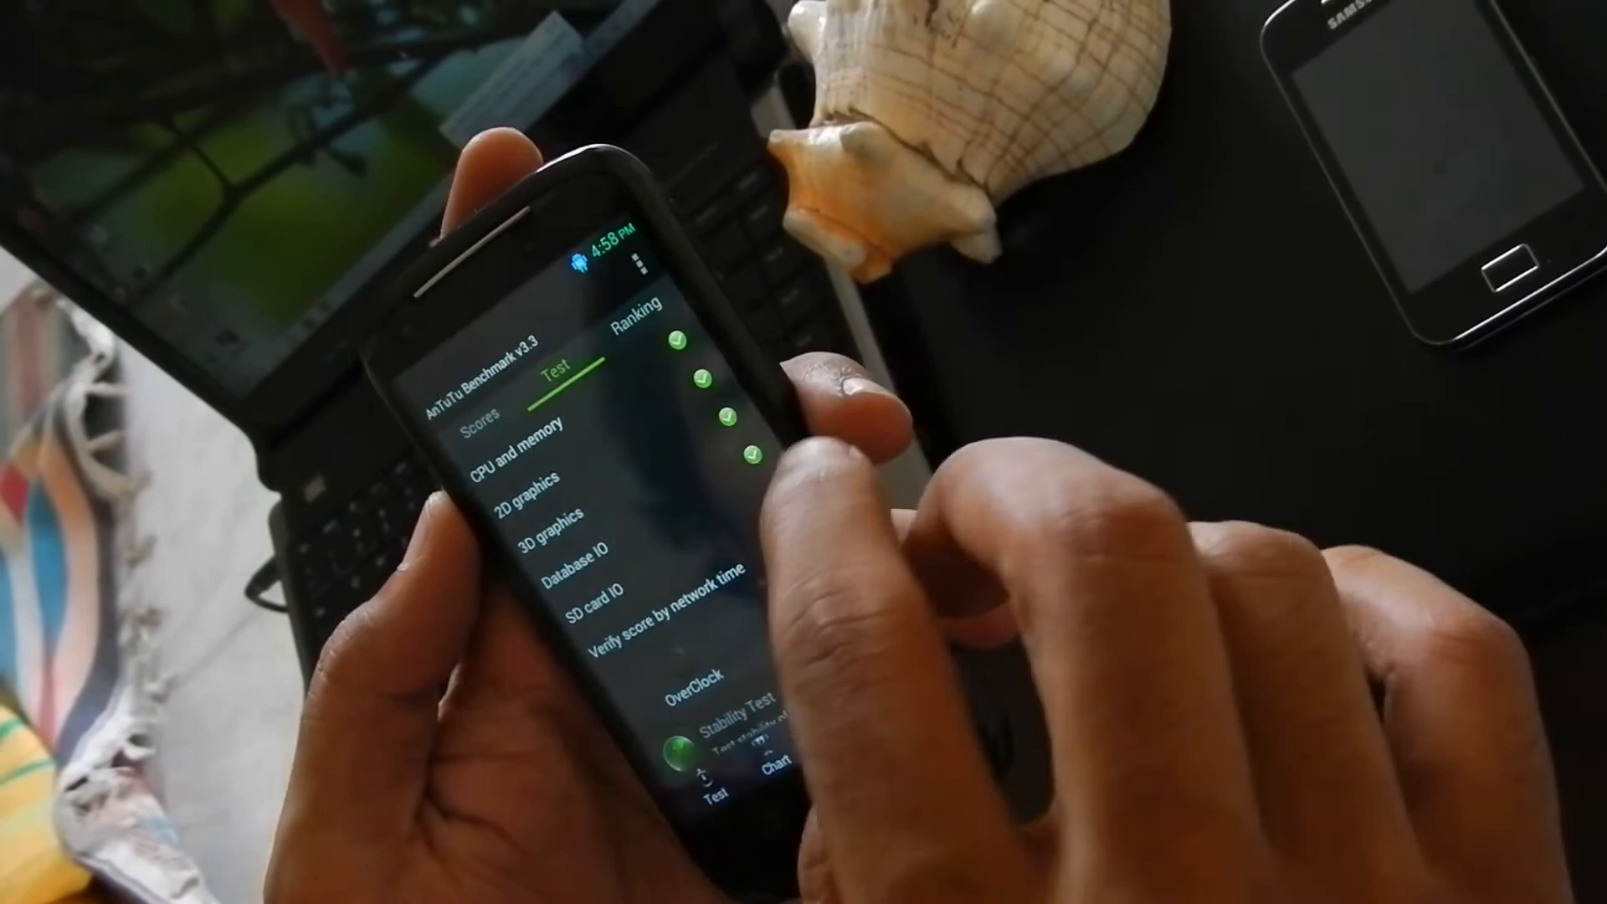
click(603, 588)
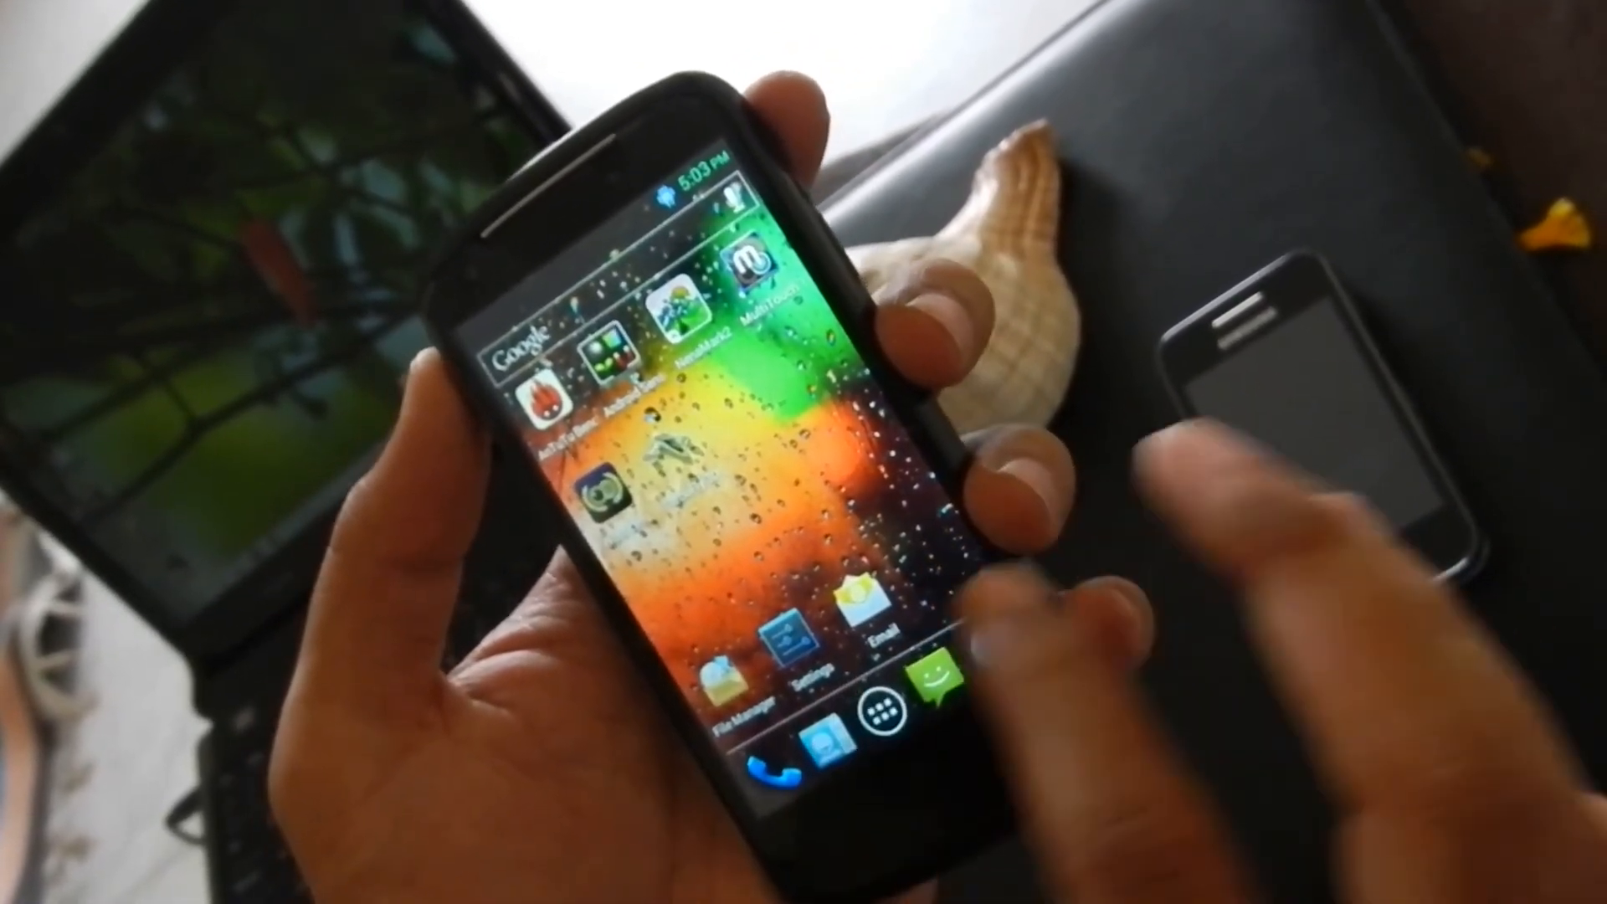
- Show all installed apps and swipe to the page with Sketch Notes, Skype and Play Store
click(874, 706)
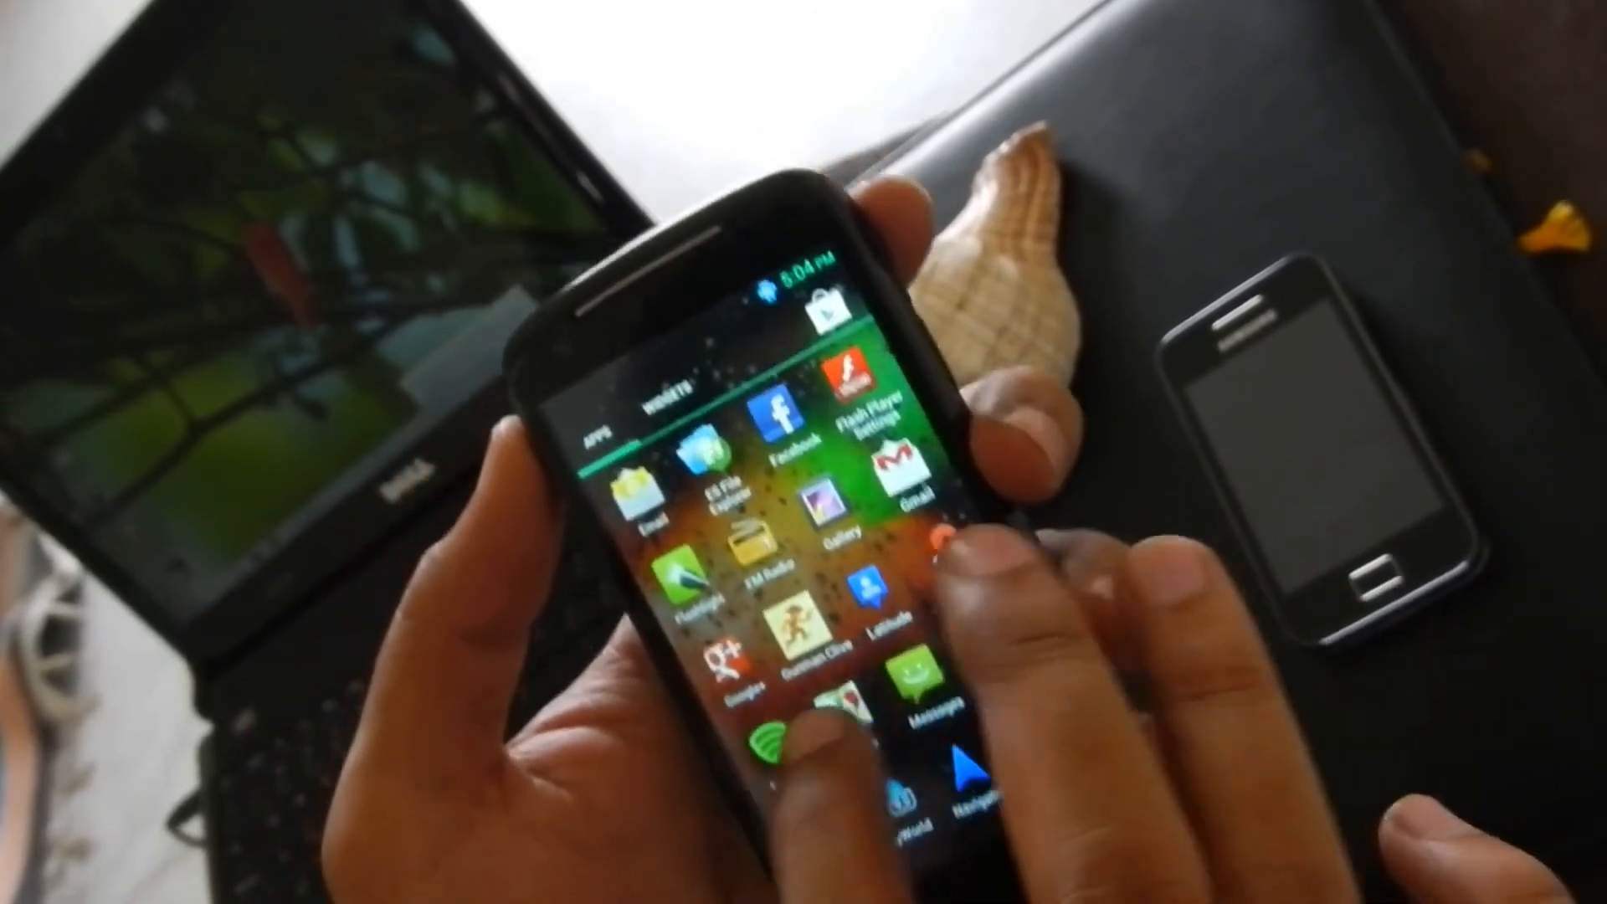
scroll(left, 3)
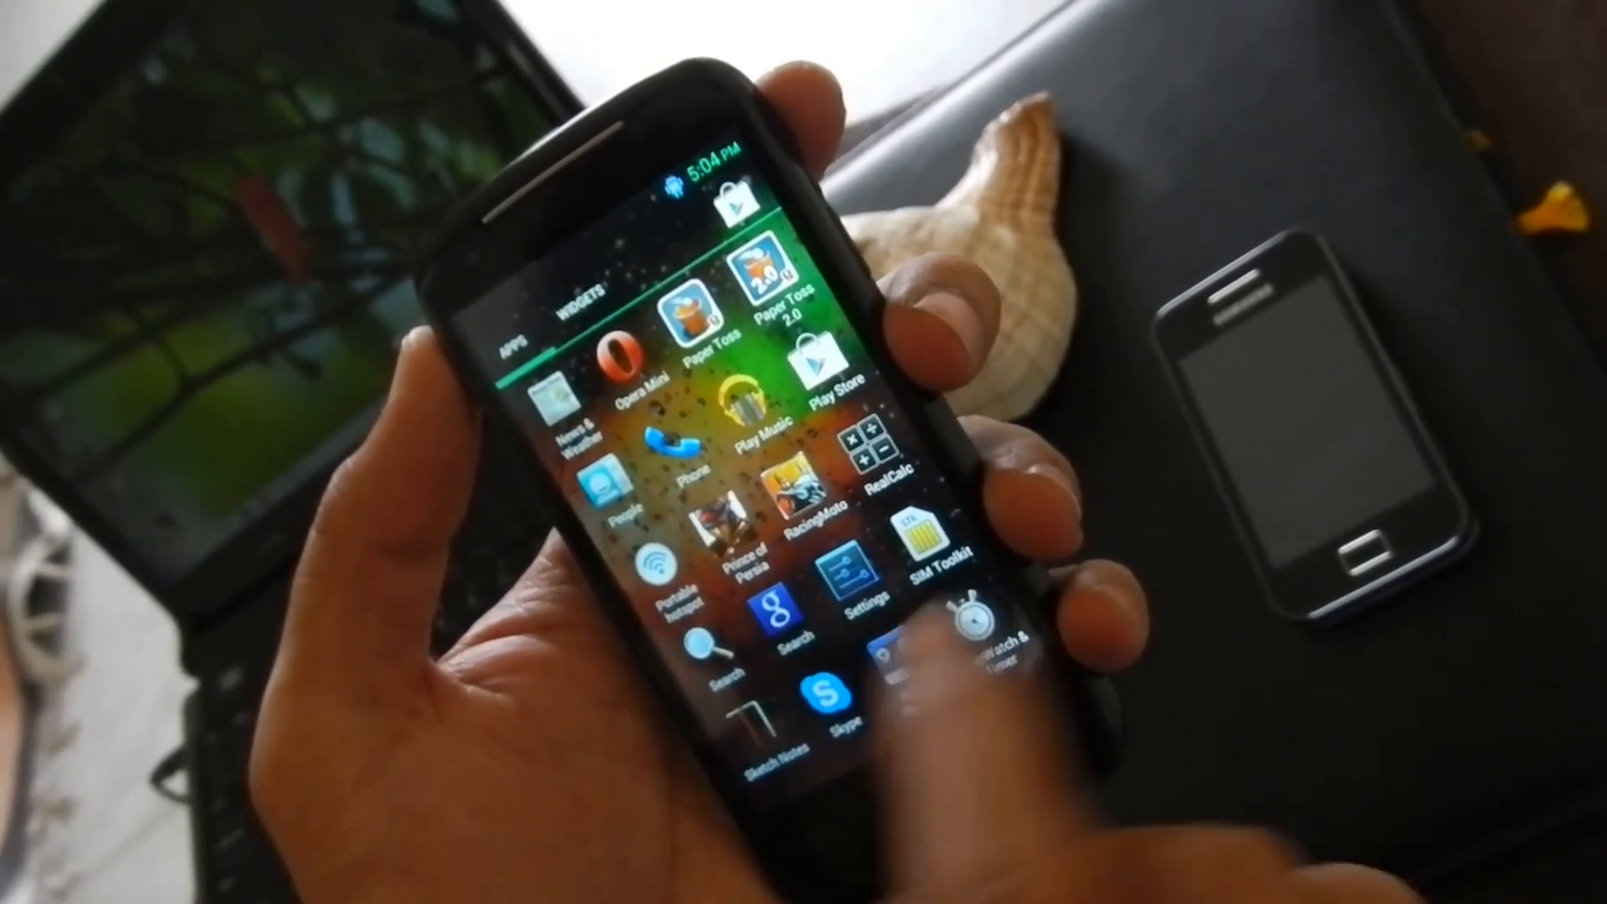
- Launch Sketch Notes and show its Pages list with the two handwritten notes
click(763, 729)
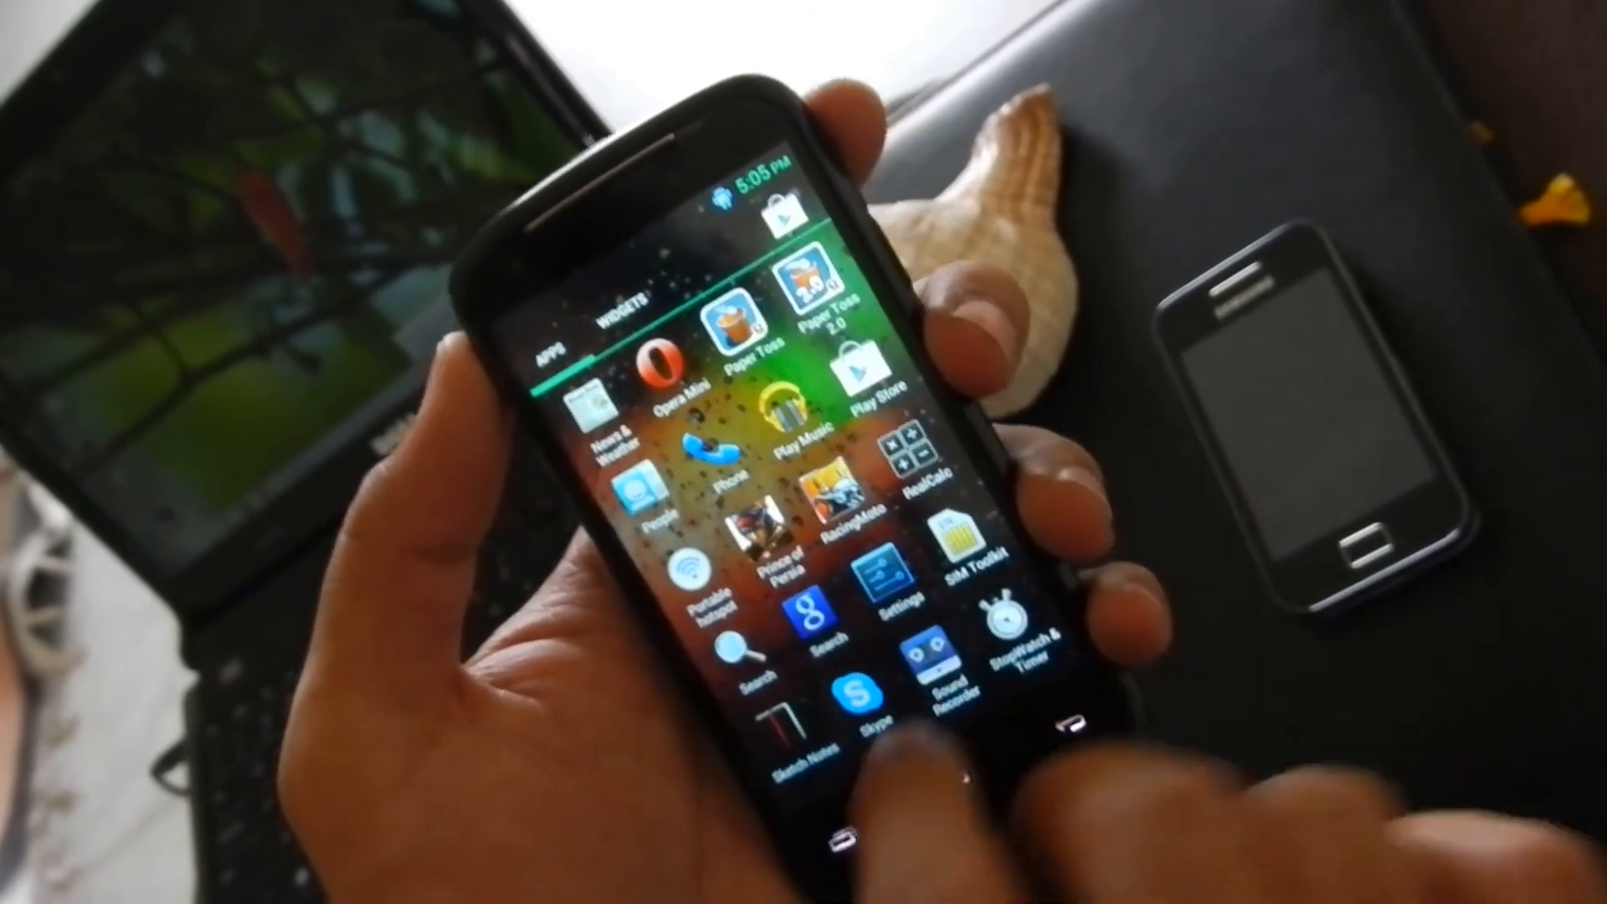
click(794, 728)
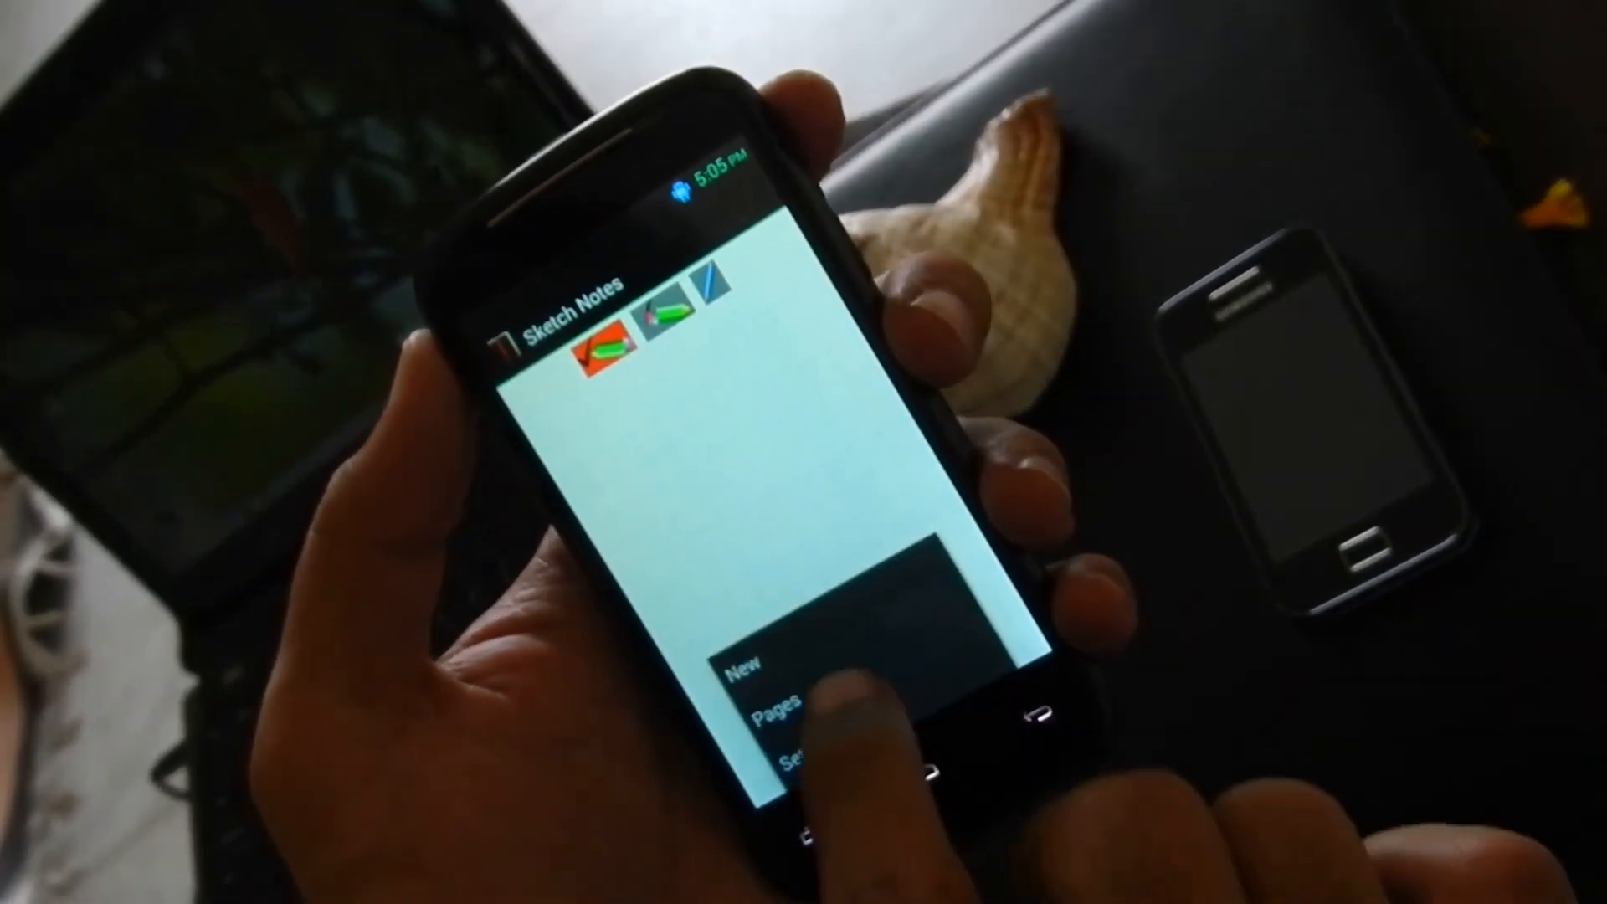
click(778, 706)
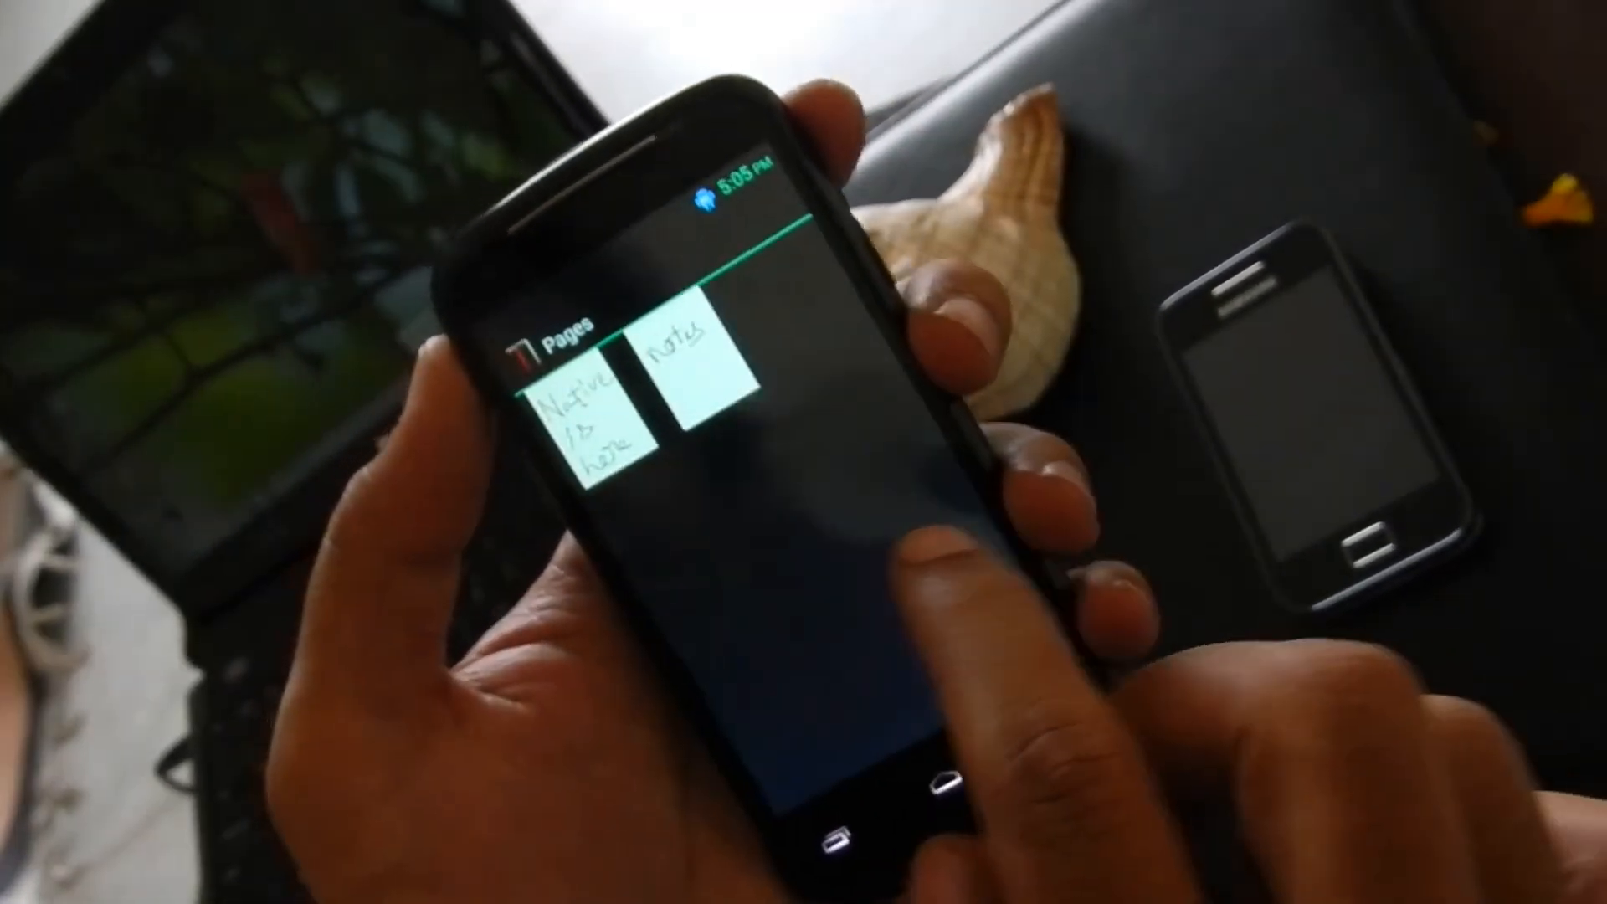